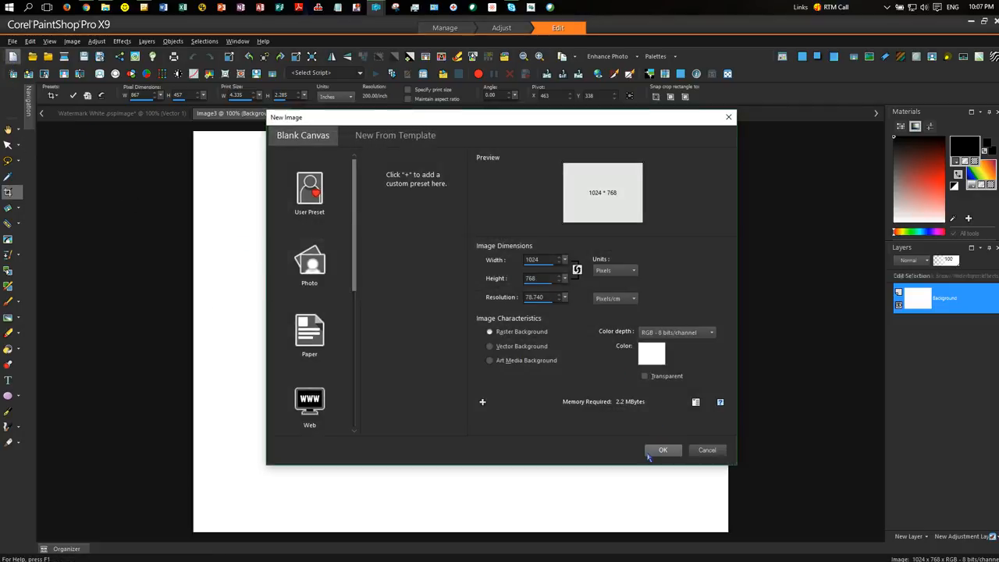
Create the 1024×768 blank image and close the duplicate Image4 tab
{"action": "left_click", "coordinate": [663, 450]}
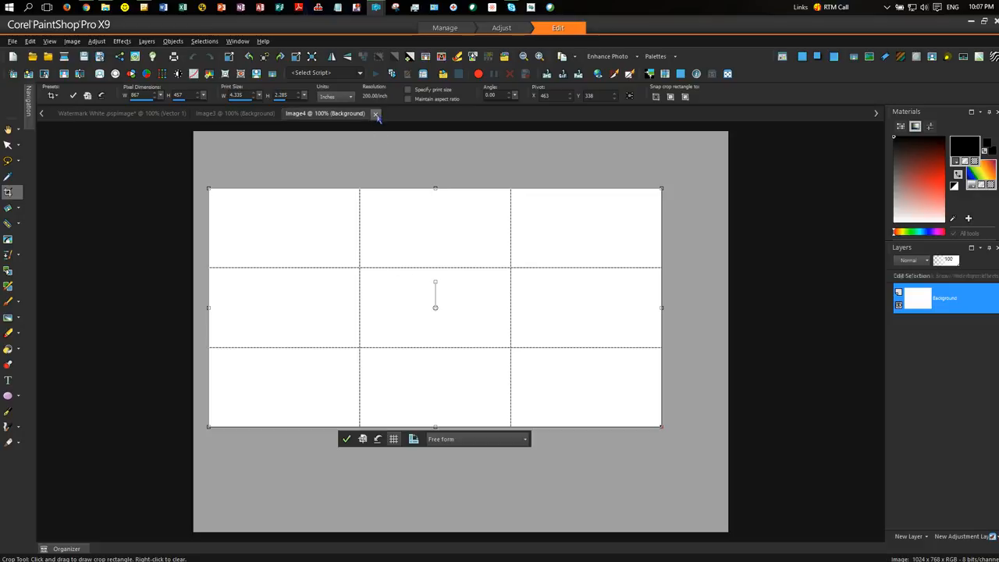
{"action": "left_click", "coordinate": [375, 113]}
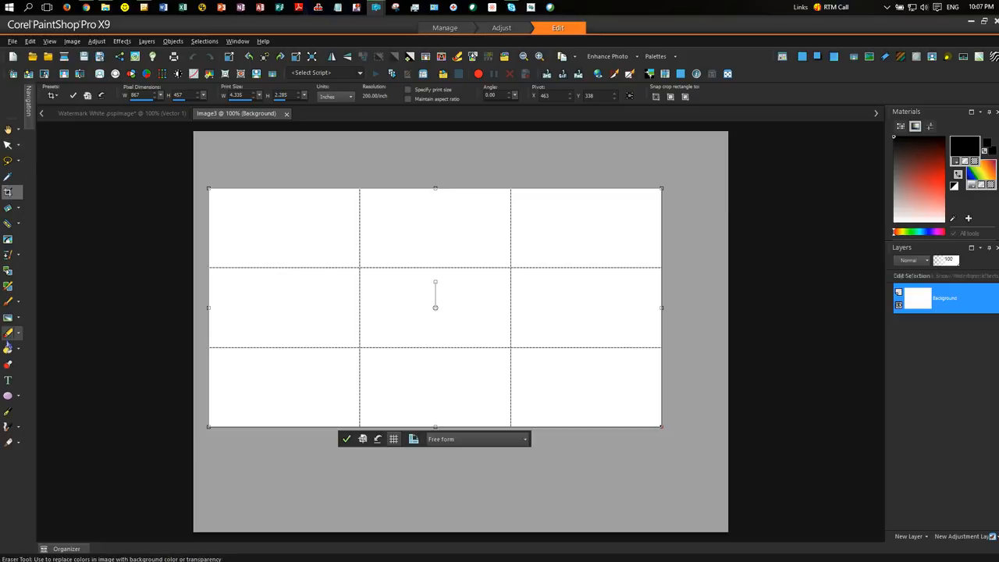
Type large outlined vector text 'RAB' across the left-middle of the canvas
{"action": "left_click", "coordinate": [8, 380]}
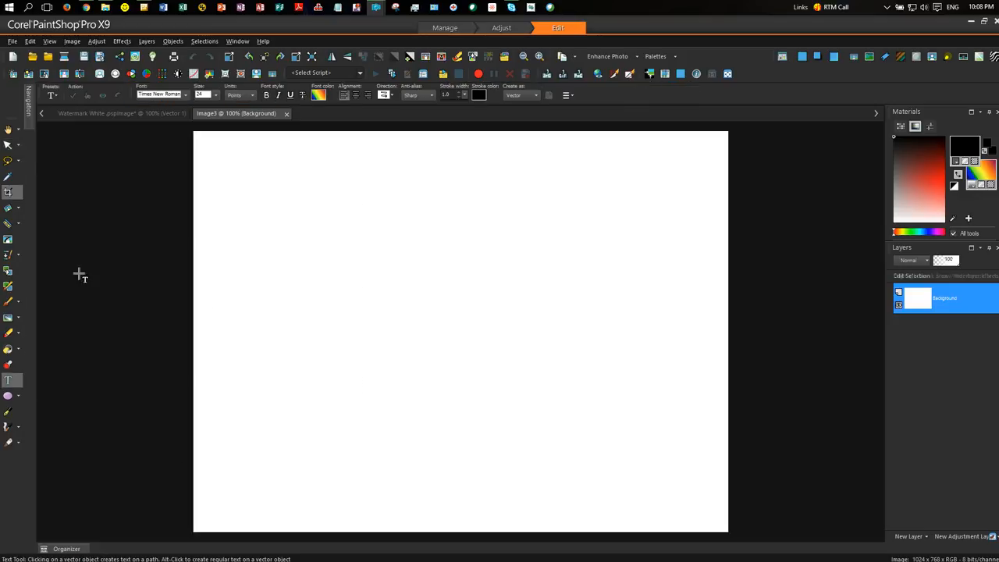
{"action": "mouse_move", "coordinate": [8, 380]}
{"action": "type", "text": "R"}
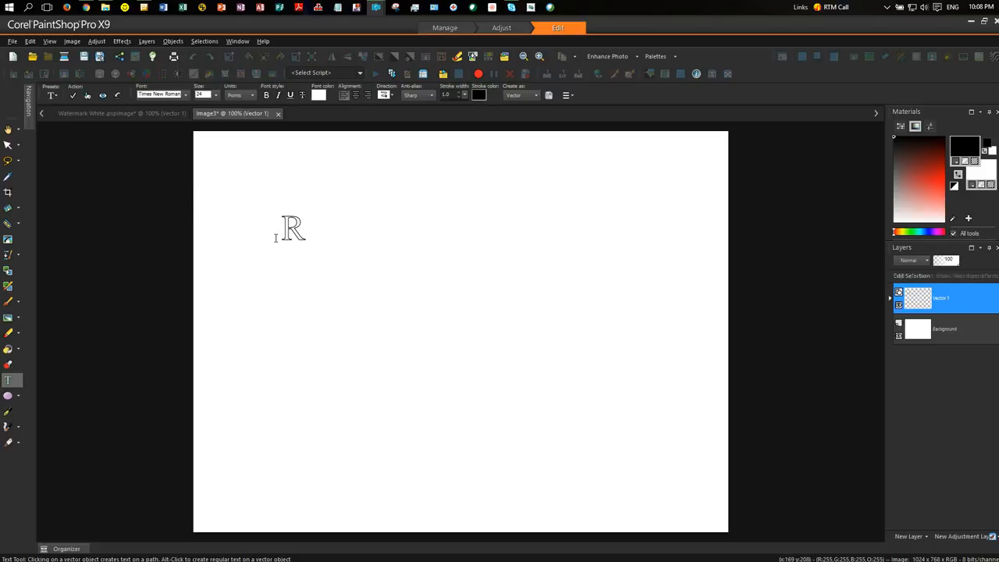
{"action": "type", "text": "AP"}
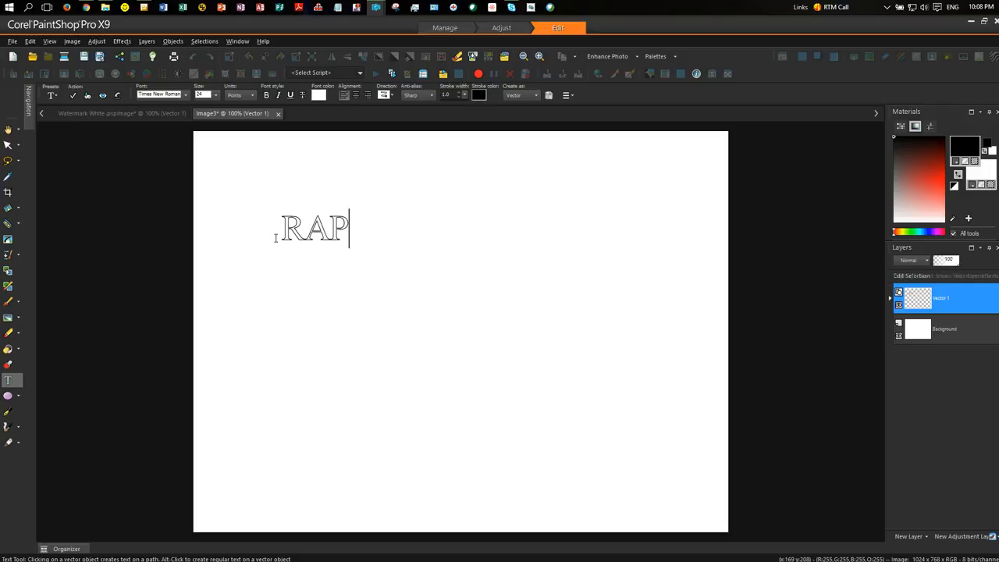
{"action": "type", "text": "B"}
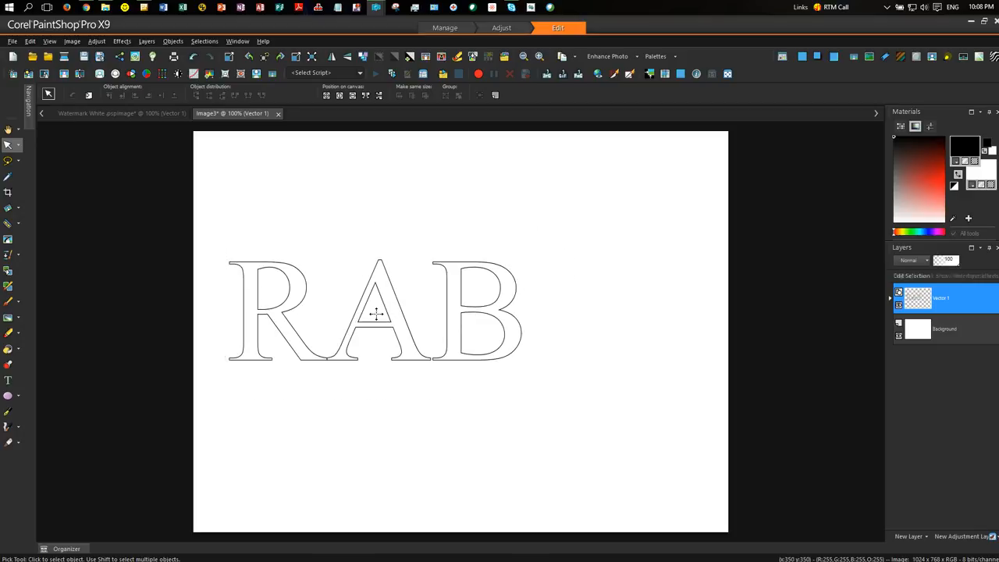
{"action": "left_click", "coordinate": [375, 312]}
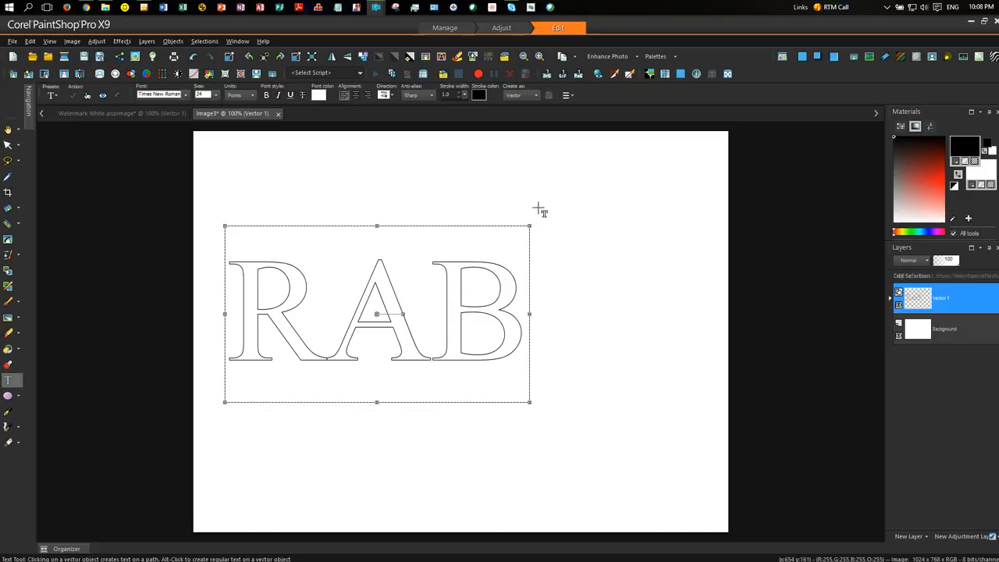
Add an outlined 'S', scaled to match and placed right after 'RAB'
{"action": "left_click", "coordinate": [589, 172]}
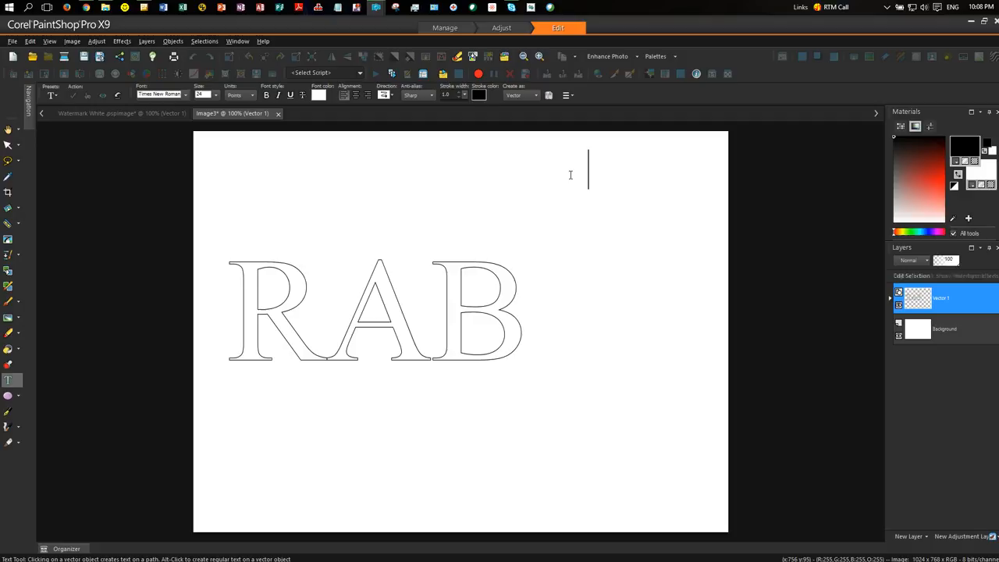
{"action": "type", "text": "S"}
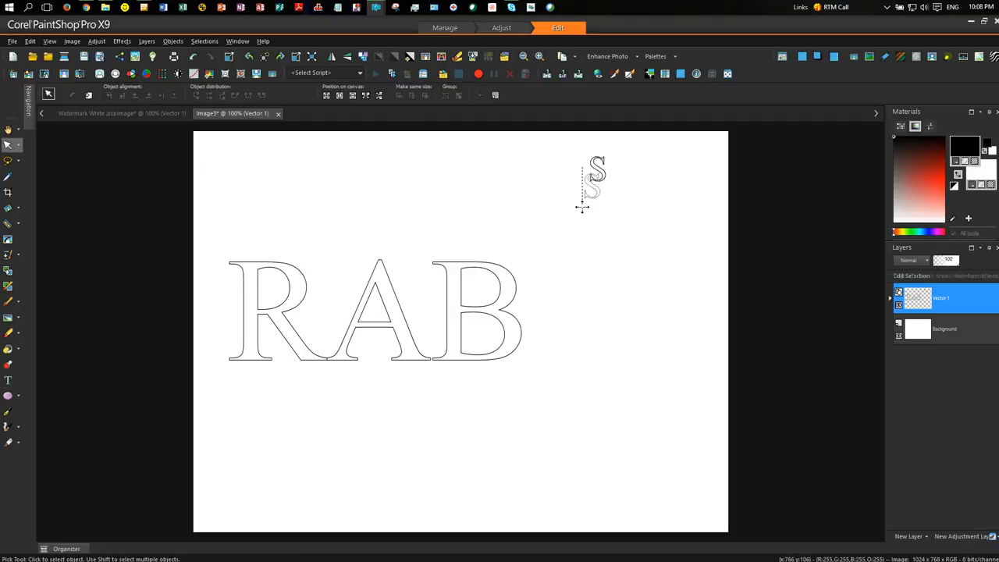
{"action": "left_click_drag", "start_coordinate": [597, 180], "coordinate": [469, 352]}
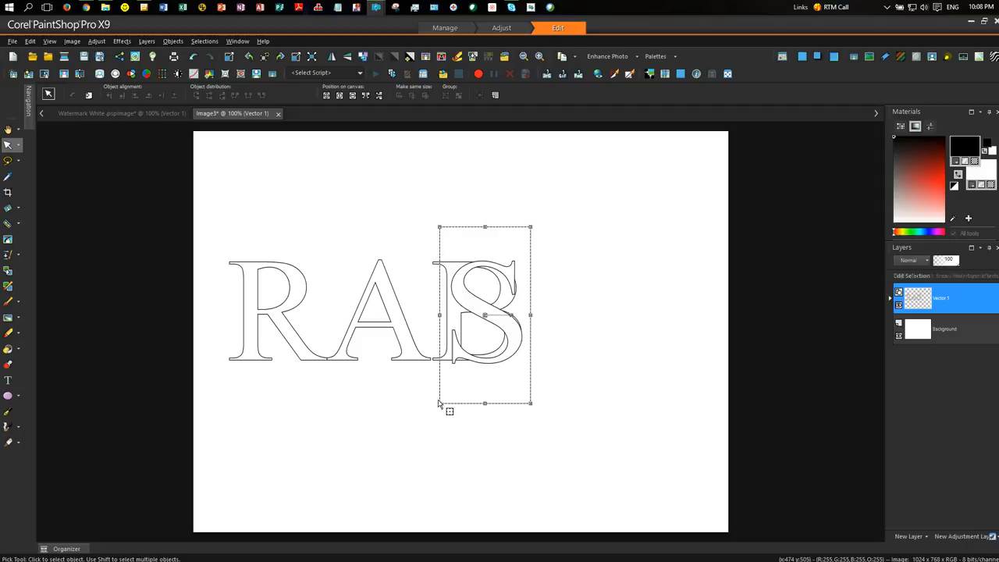
{"action": "left_click_drag", "start_coordinate": [439, 404], "coordinate": [444, 397]}
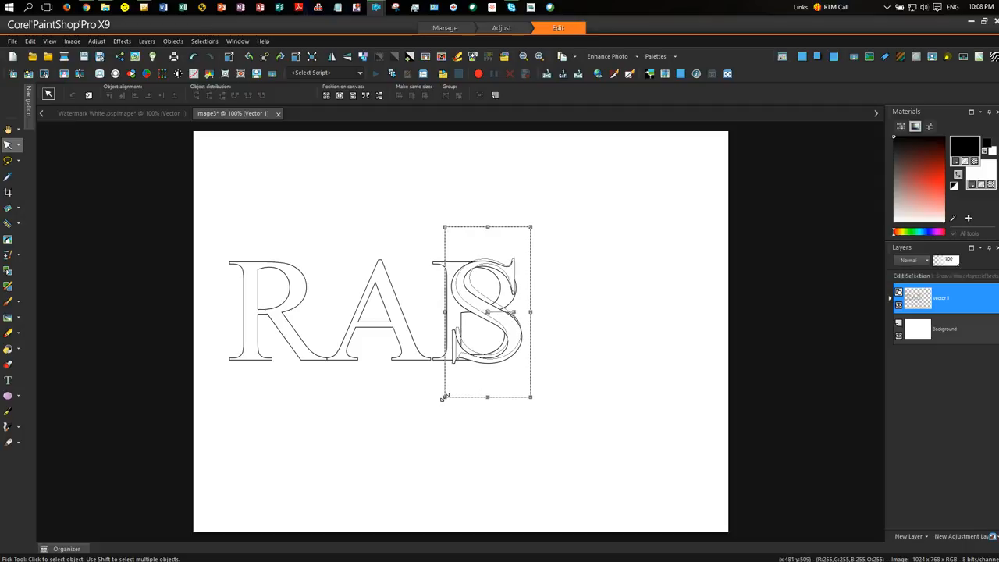
{"action": "left_click_drag", "start_coordinate": [487, 312], "coordinate": [566, 315]}
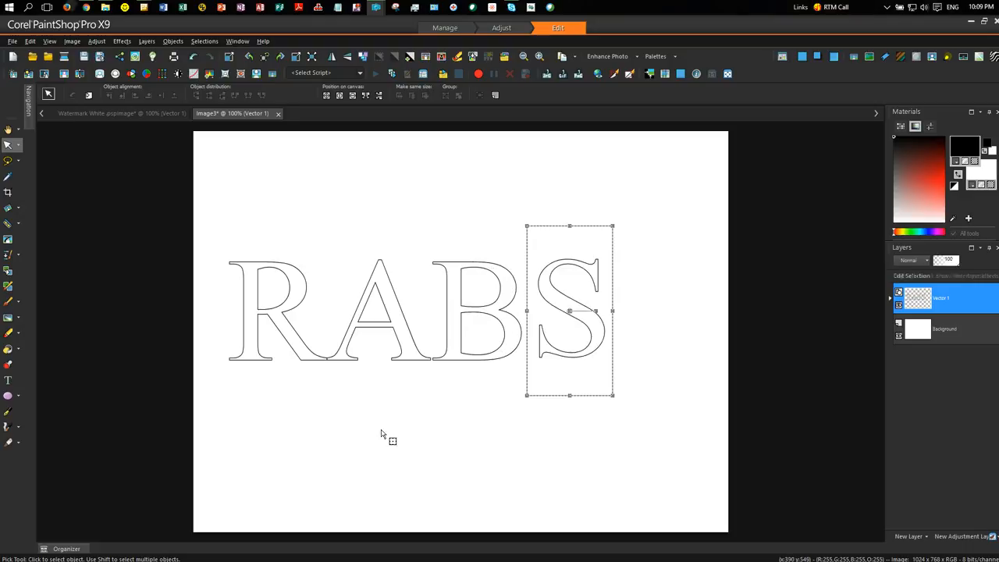
{"action": "left_click", "coordinate": [8, 381]}
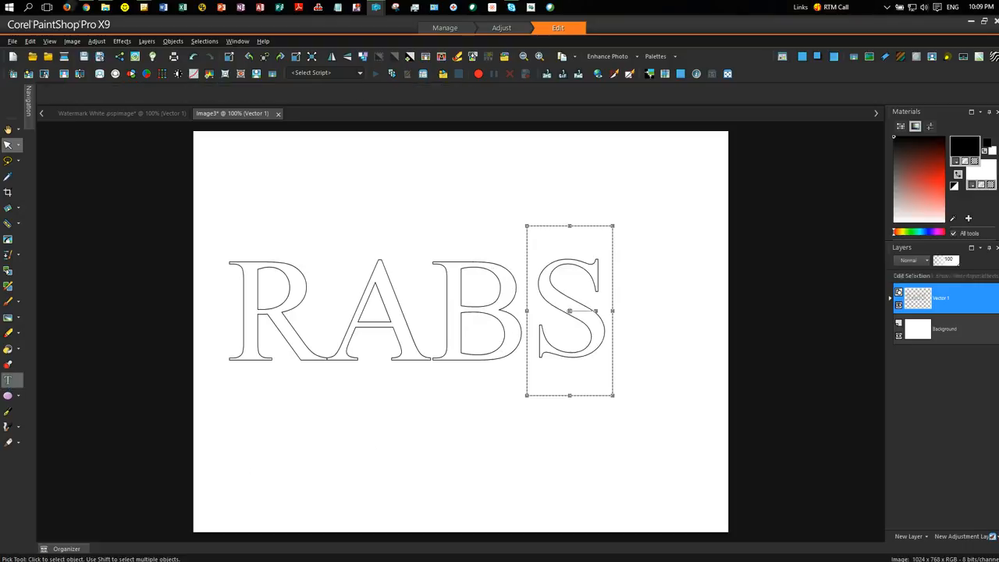
{"action": "left_click", "coordinate": [8, 380]}
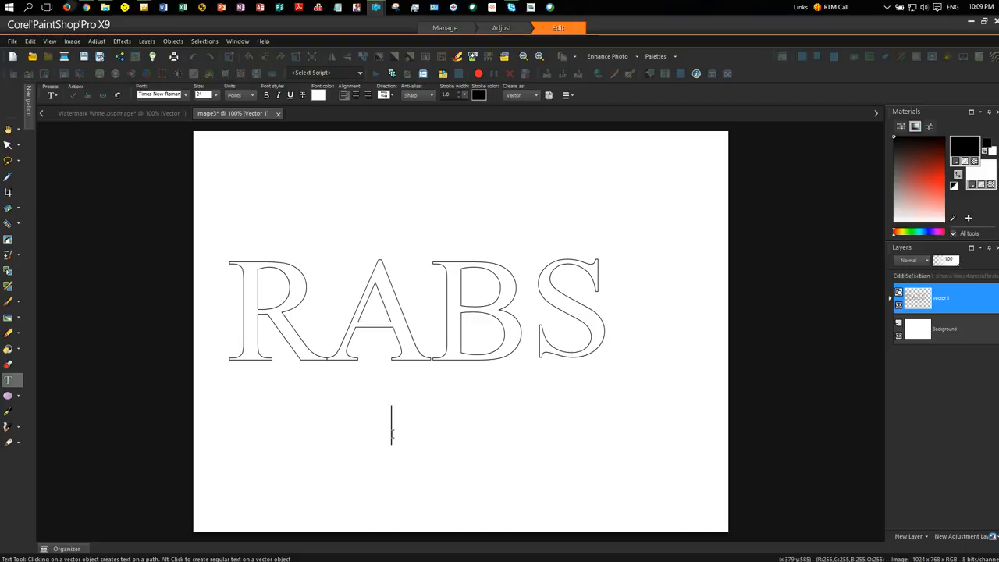
Type a 'P' and scale it up to match the other letters below the B
{"action": "type", "text": "P"}
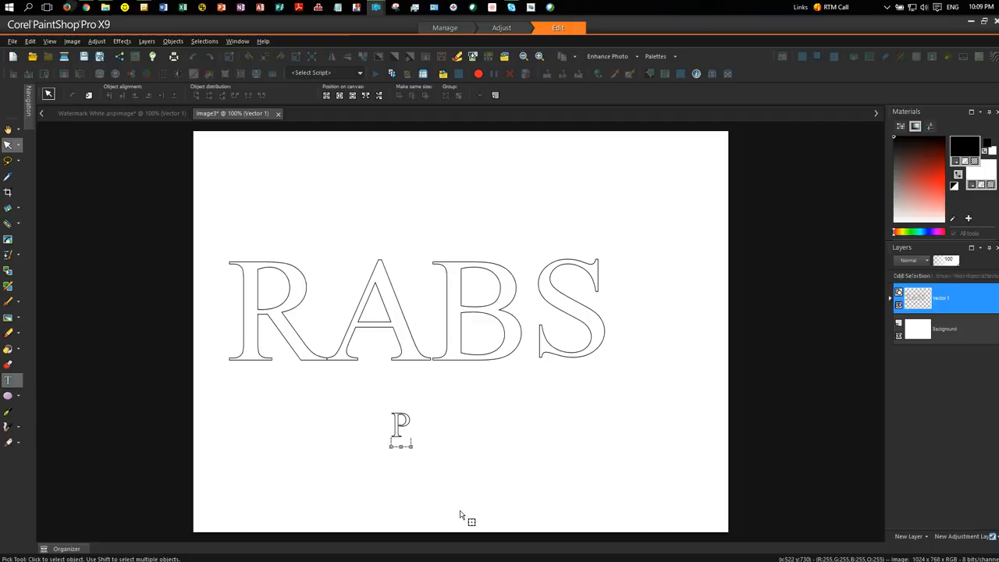
{"action": "left_click", "coordinate": [400, 426]}
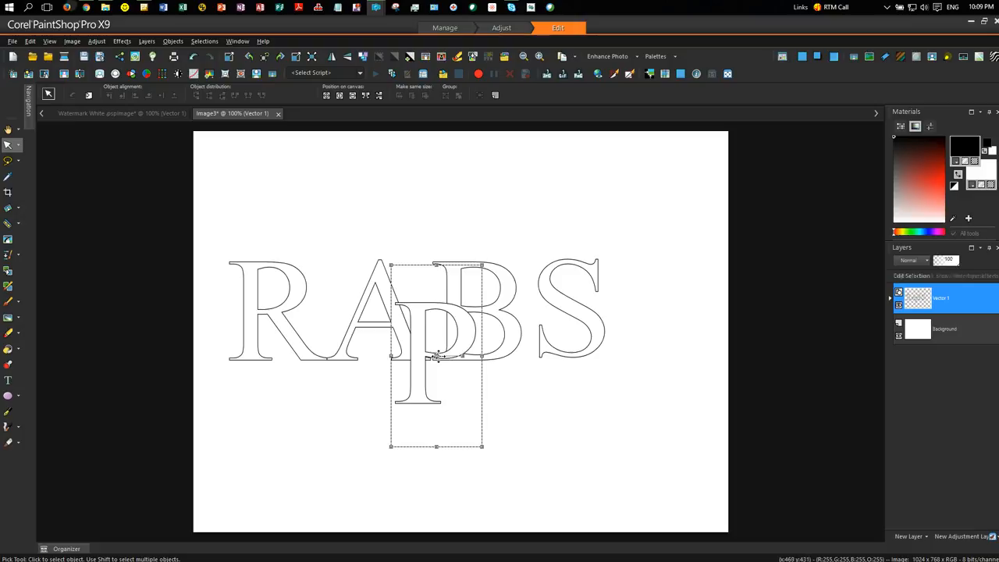
{"action": "left_click_drag", "start_coordinate": [436, 359], "coordinate": [470, 312]}
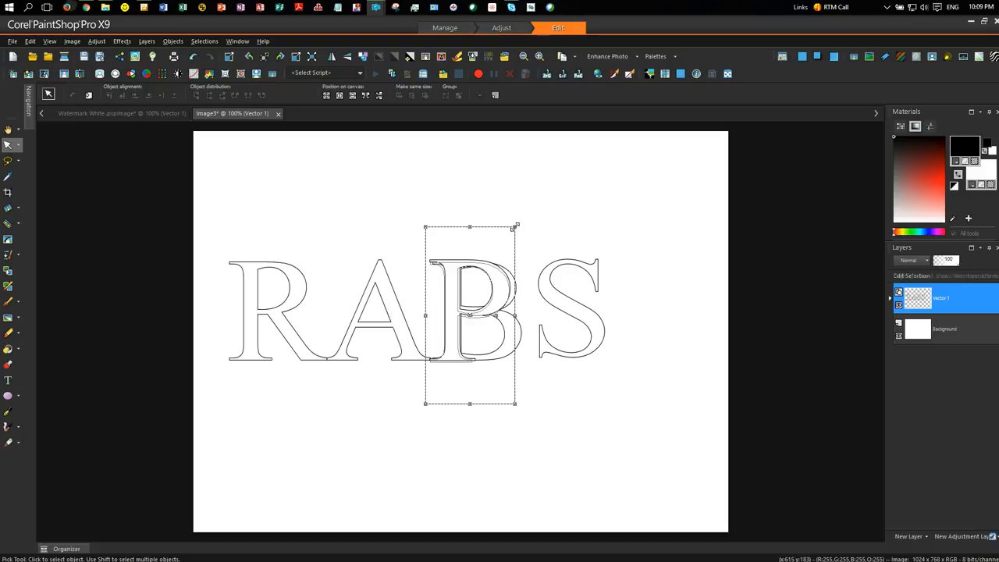
{"action": "left_click_drag", "start_coordinate": [468, 312], "coordinate": [521, 414]}
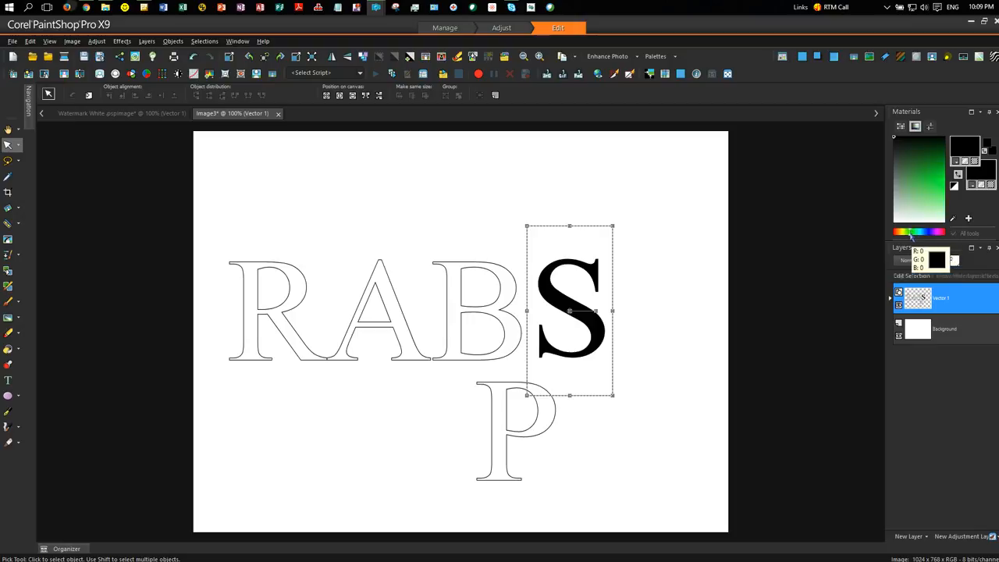
Select the letter P and fill it with a blue shade
{"action": "left_click", "coordinate": [940, 173]}
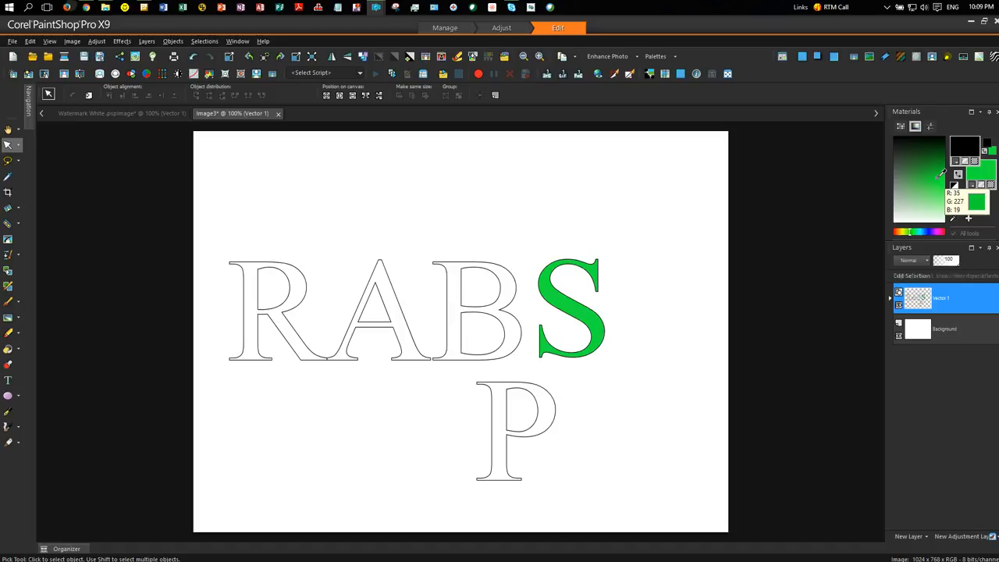
{"action": "left_click", "coordinate": [569, 308]}
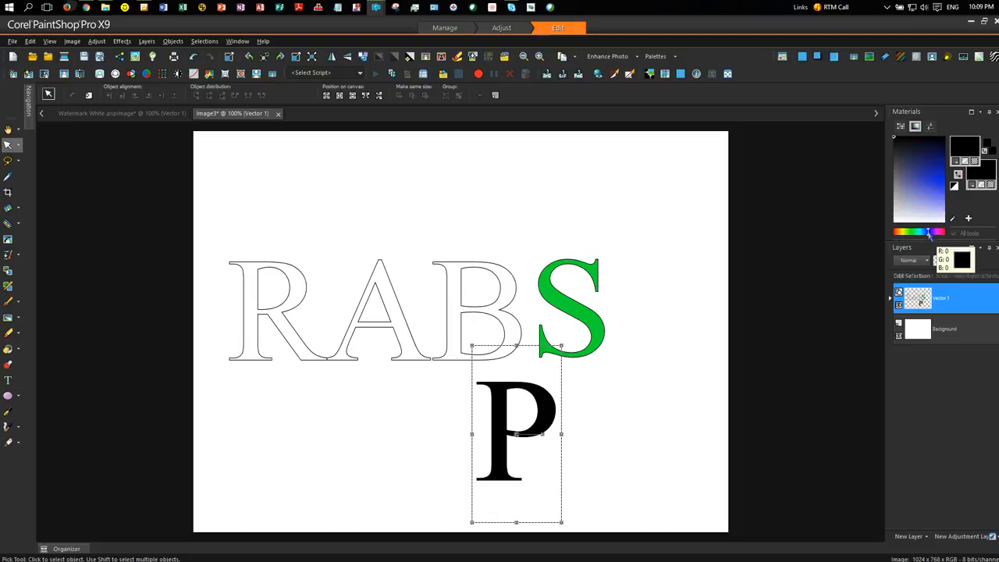
{"action": "left_click", "coordinate": [968, 180]}
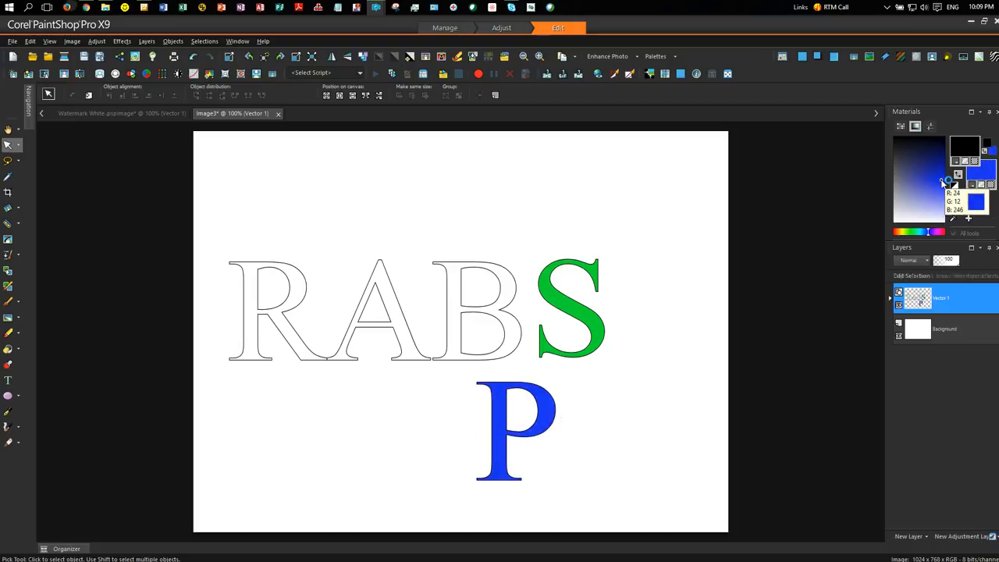
{"action": "left_click", "coordinate": [515, 433]}
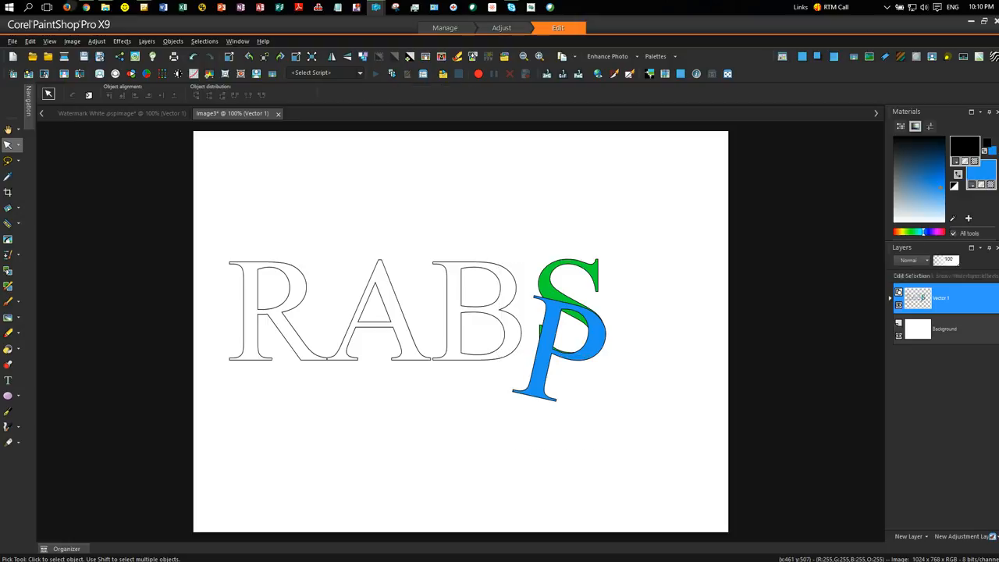
Select the white Background layer in the Layers palette to remove it
{"action": "left_click", "coordinate": [945, 329]}
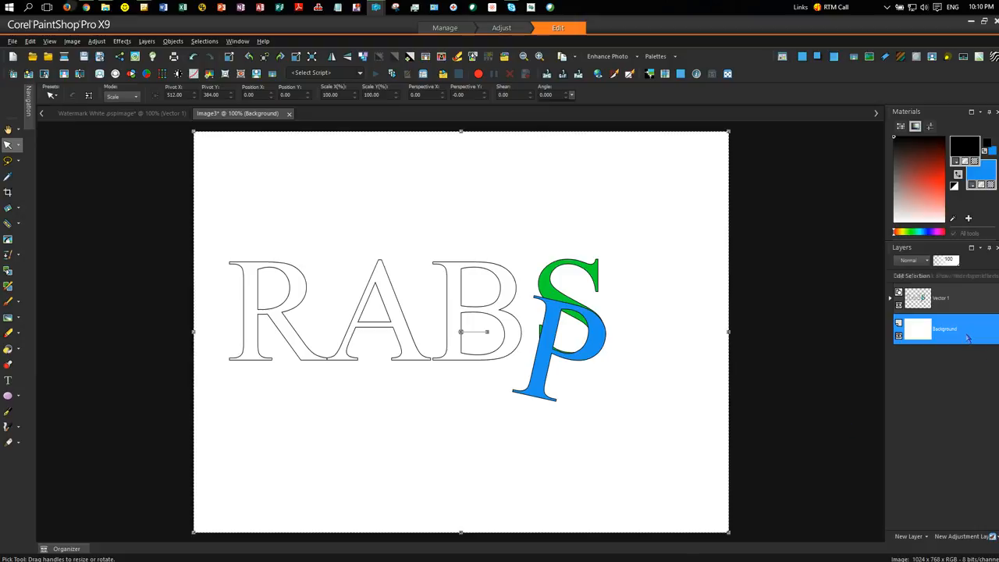
{"action": "double_click", "coordinate": [945, 329]}
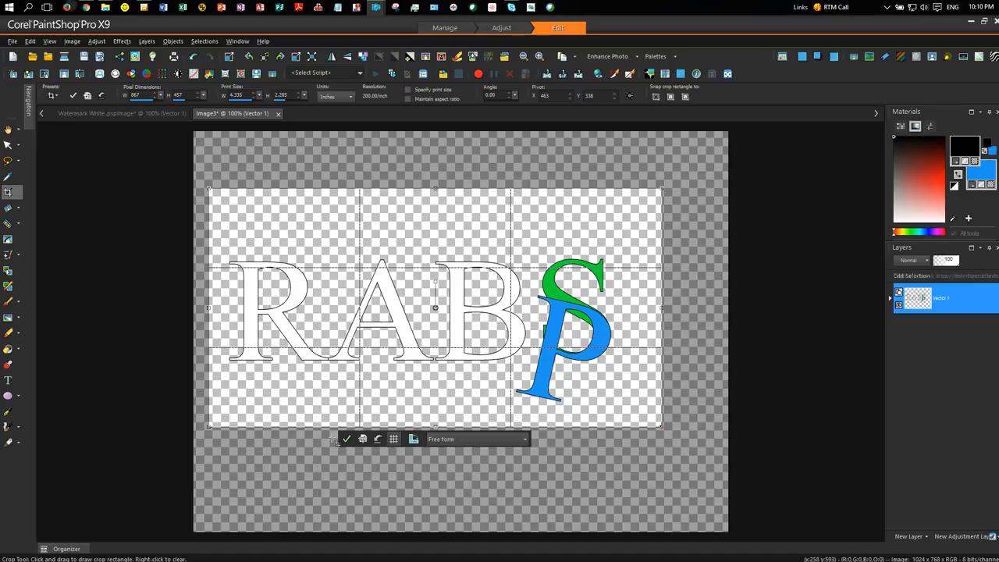
Apply the crop, trimming the transparent image to about 867×457
{"action": "left_click", "coordinate": [346, 438]}
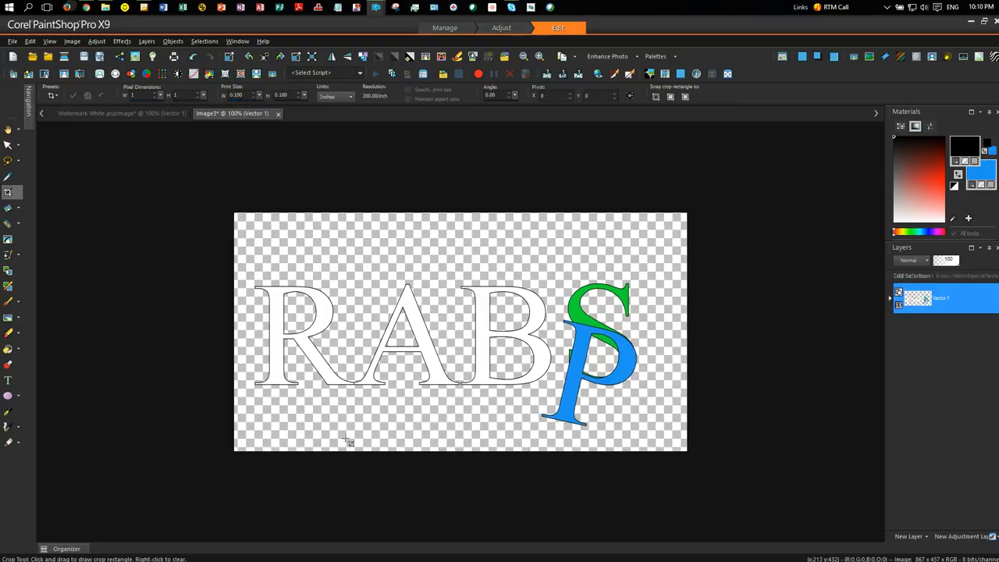
{"action": "mouse_move", "coordinate": [460, 360]}
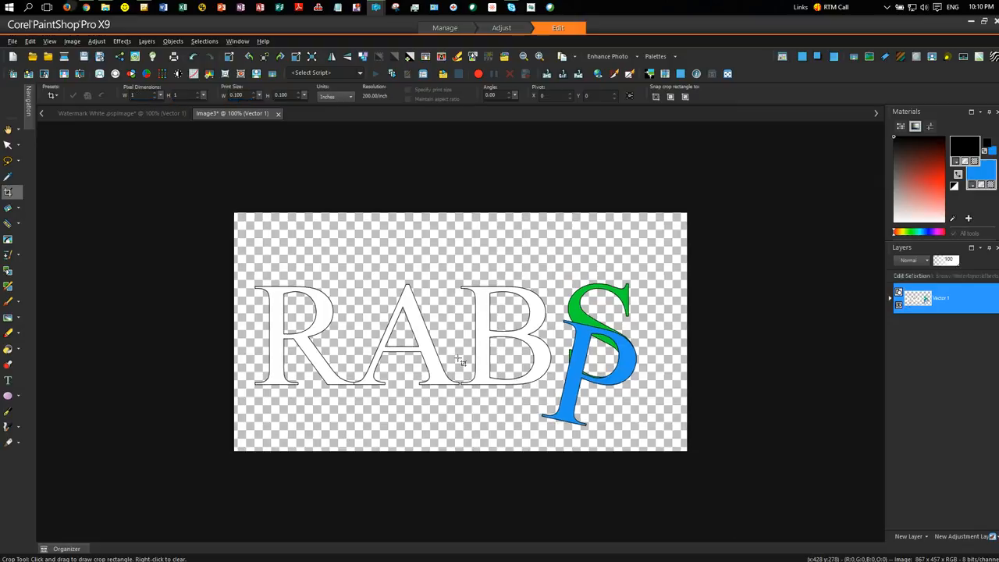
{"action": "mouse_move", "coordinate": [447, 375]}
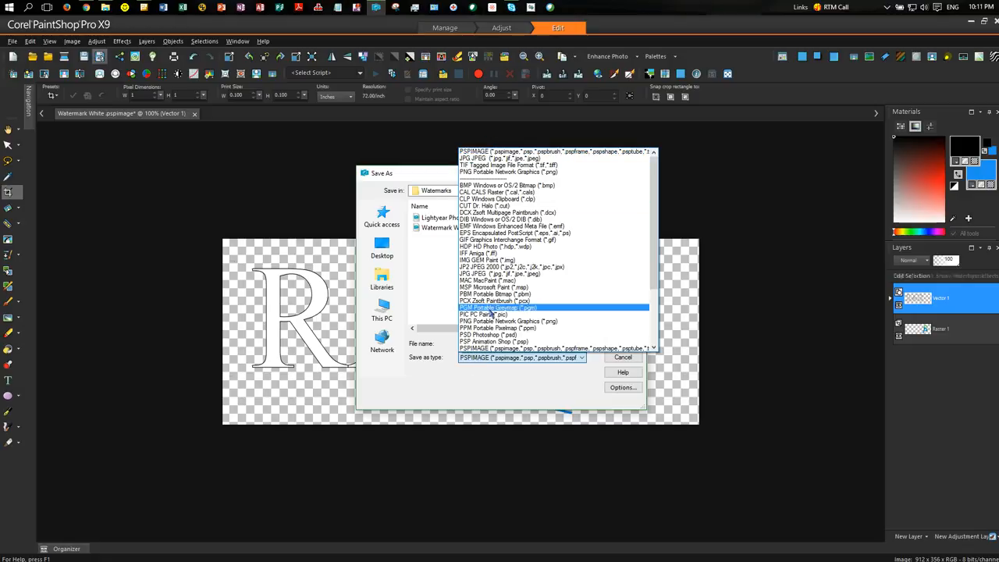
{"action": "left_click", "coordinate": [522, 357]}
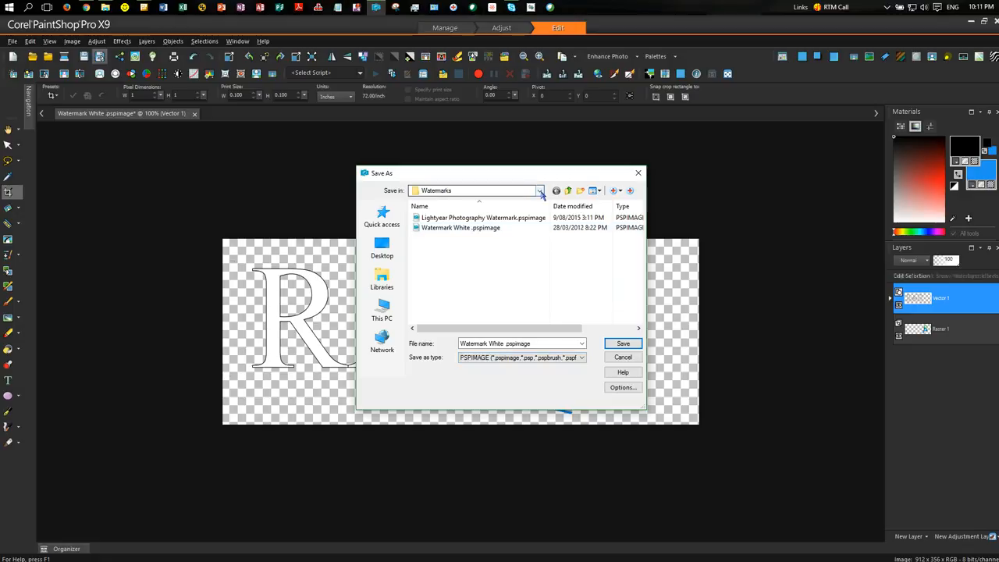
{"action": "left_click", "coordinate": [539, 190]}
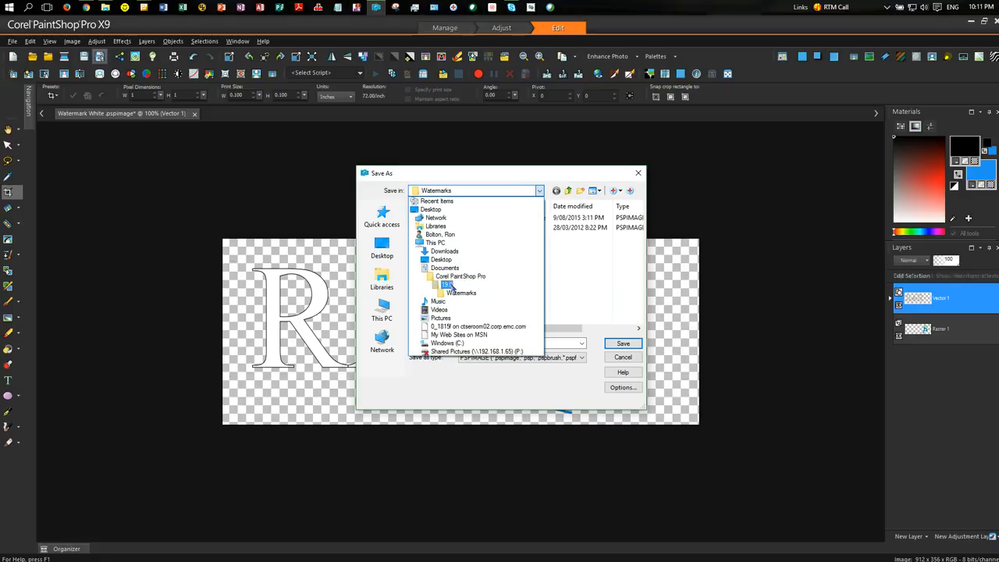
{"action": "left_click", "coordinate": [460, 293]}
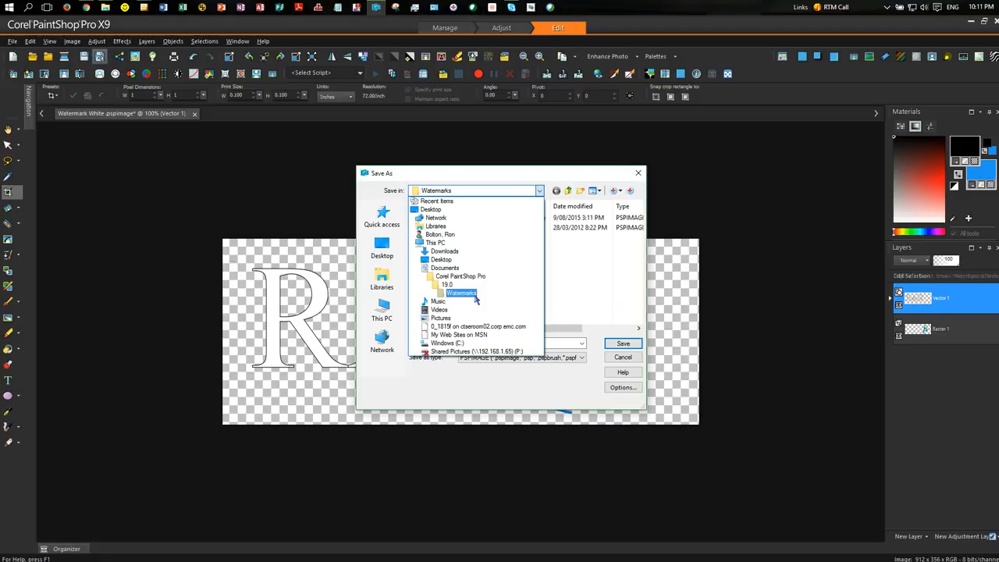
{"action": "left_click", "coordinate": [462, 293]}
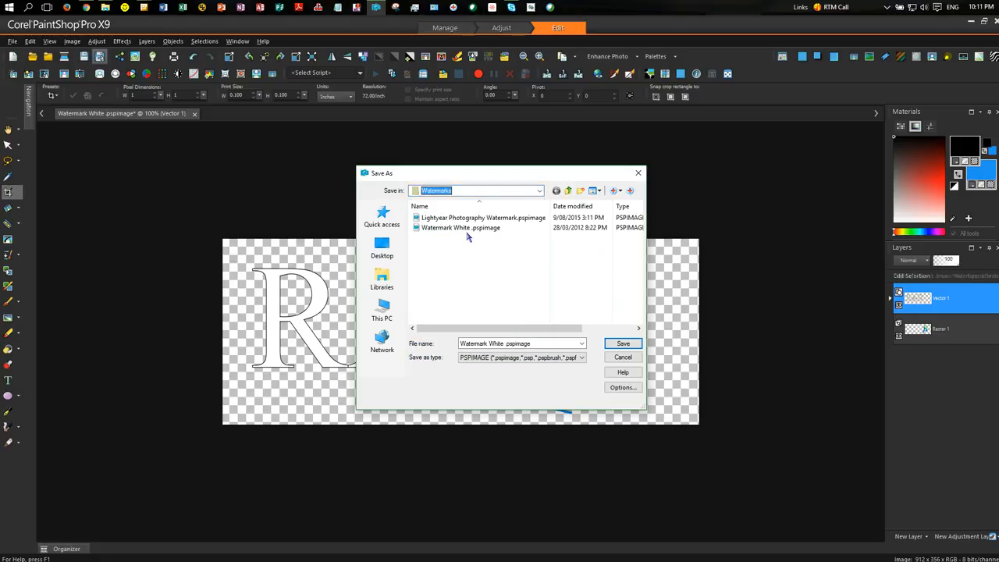
{"action": "mouse_move", "coordinate": [460, 227]}
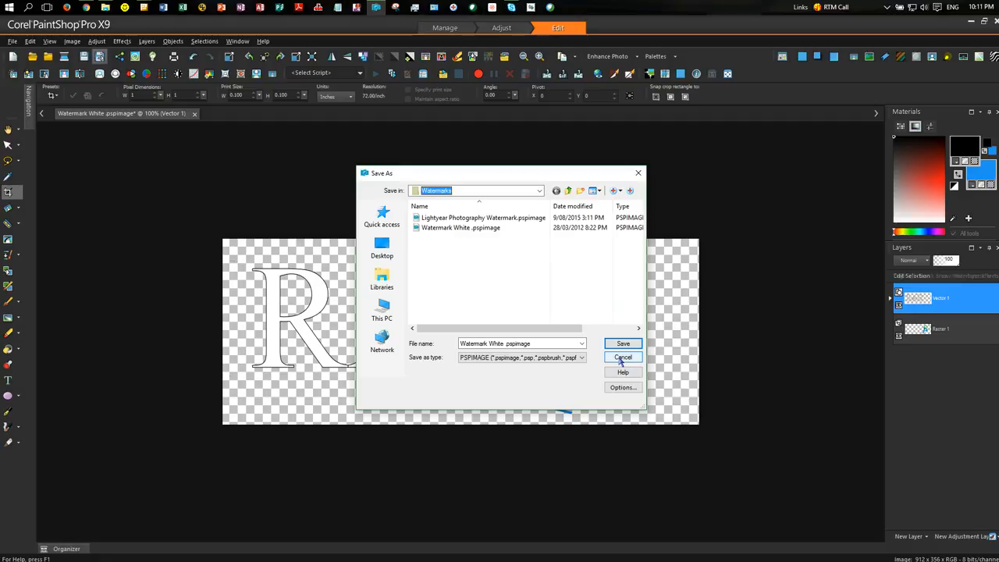
{"action": "left_click", "coordinate": [623, 357]}
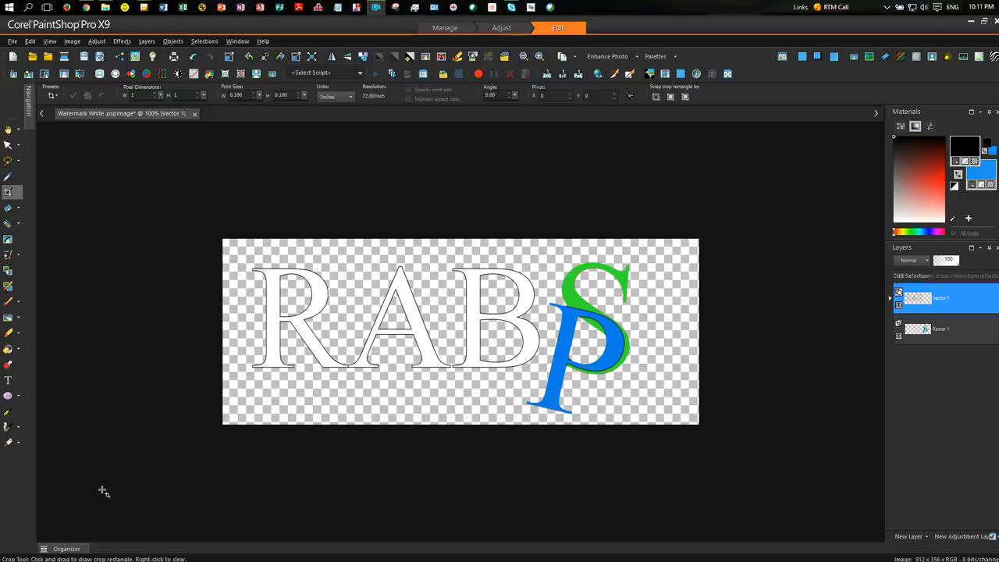
{"action": "mouse_move", "coordinate": [193, 156]}
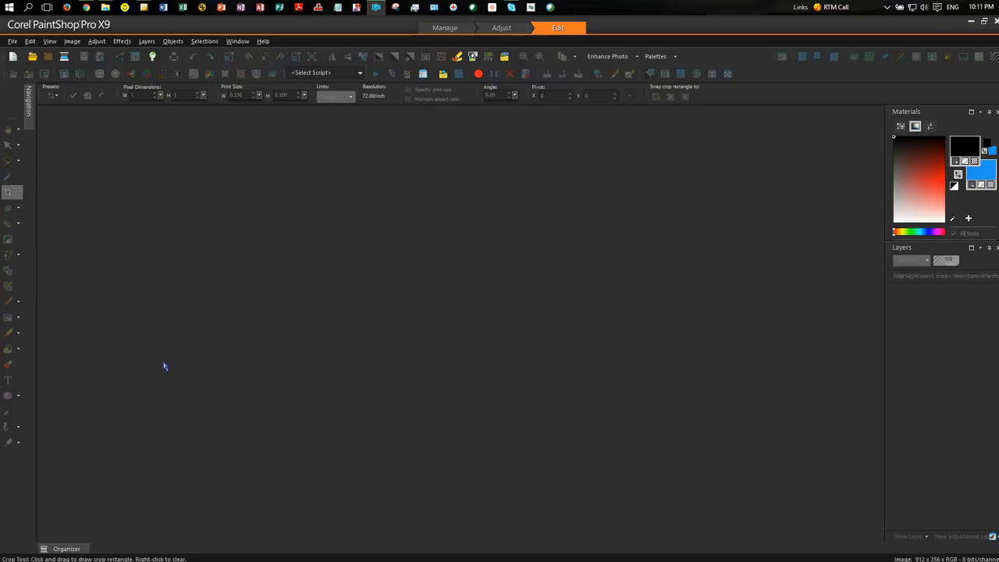
{"action": "mouse_move", "coordinate": [748, 139]}
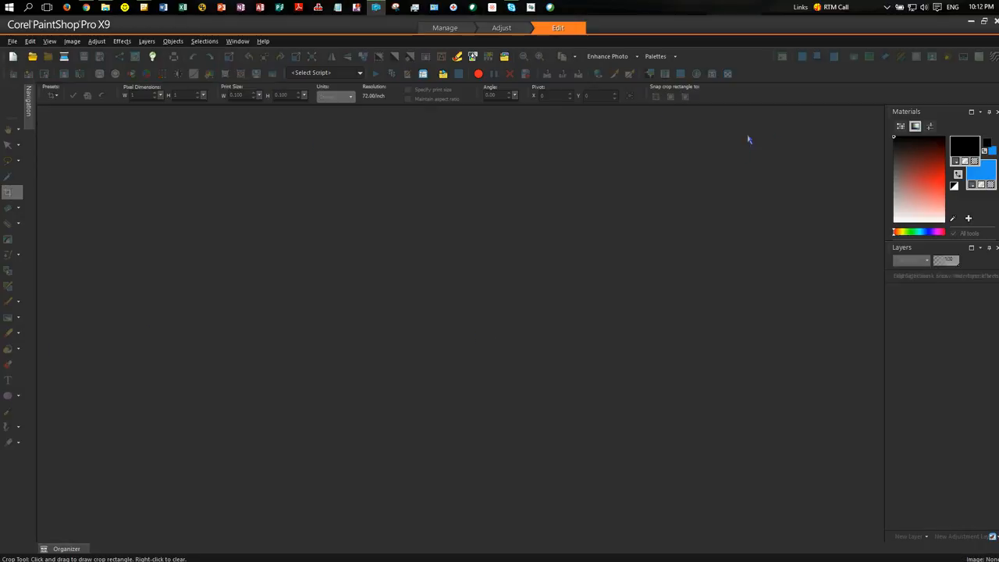
{"action": "mouse_move", "coordinate": [693, 104]}
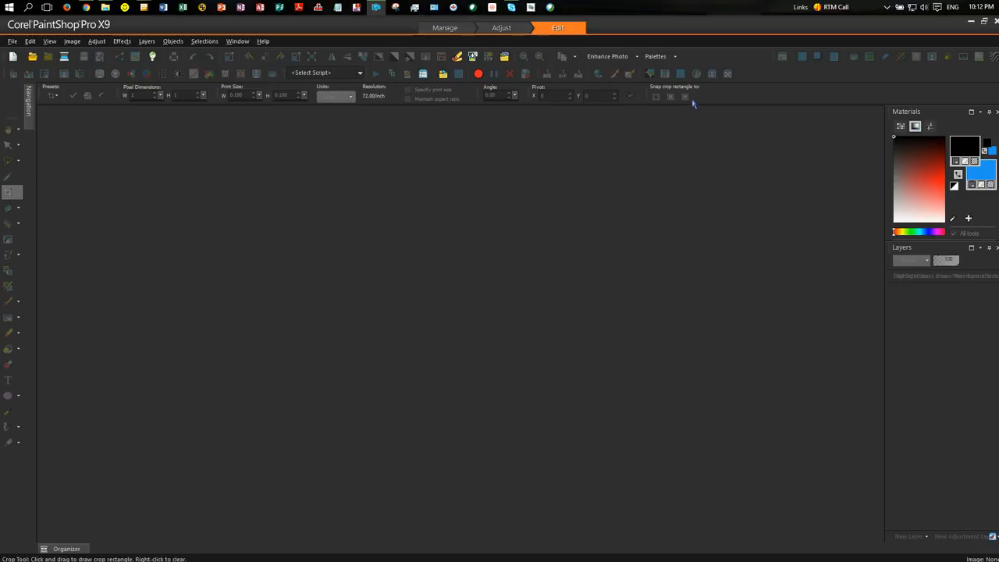